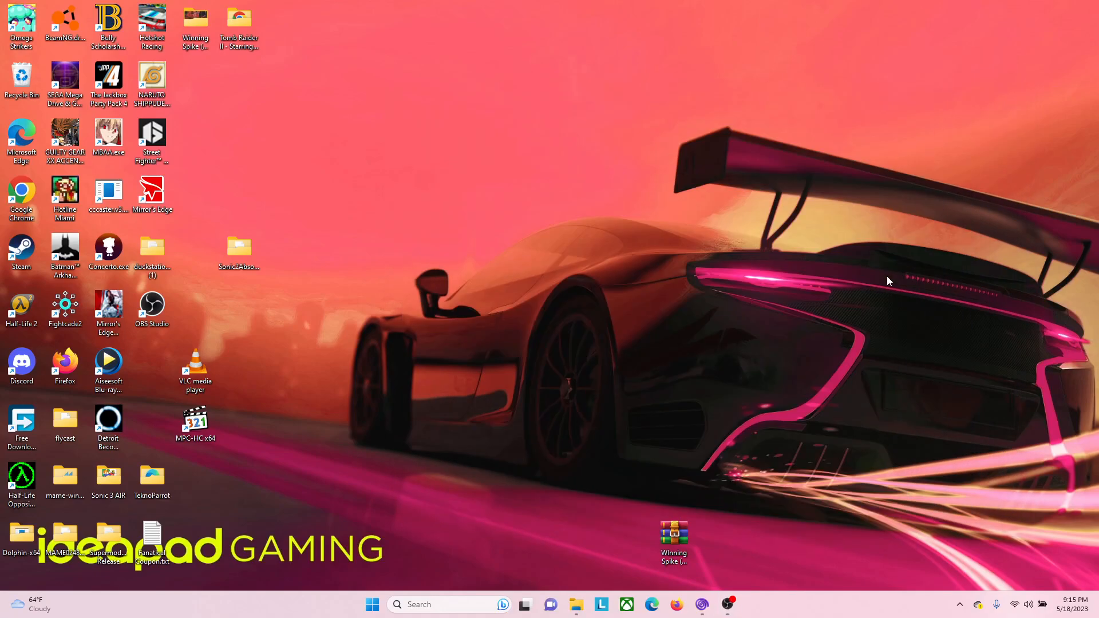
{"action": "mouse_move", "coordinate": [700, 605]}
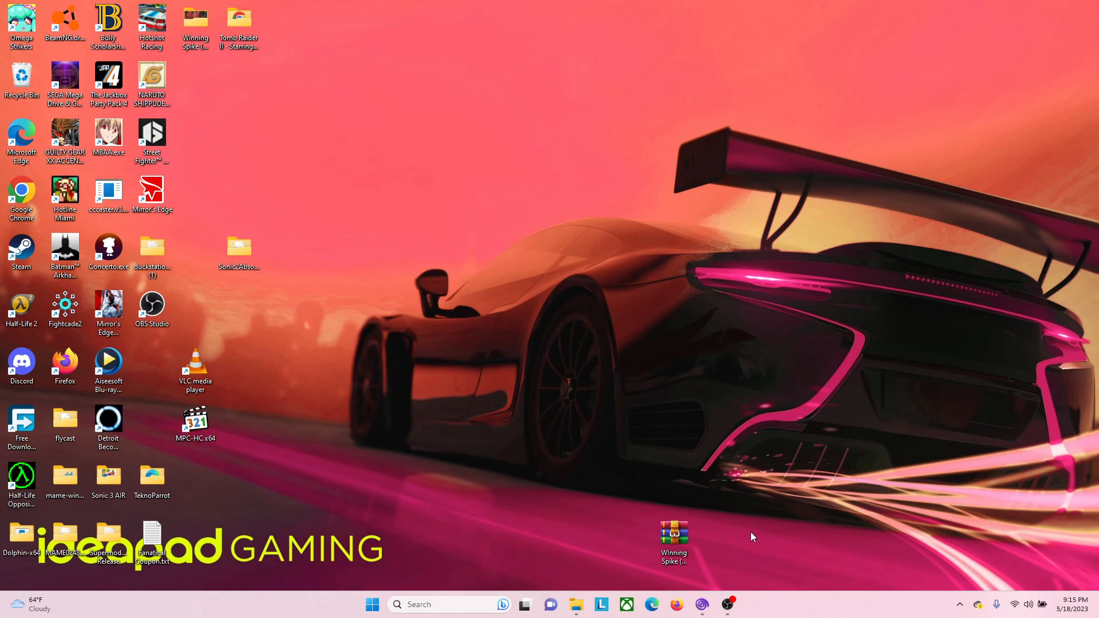
{"action": "mouse_move", "coordinate": [782, 533]}
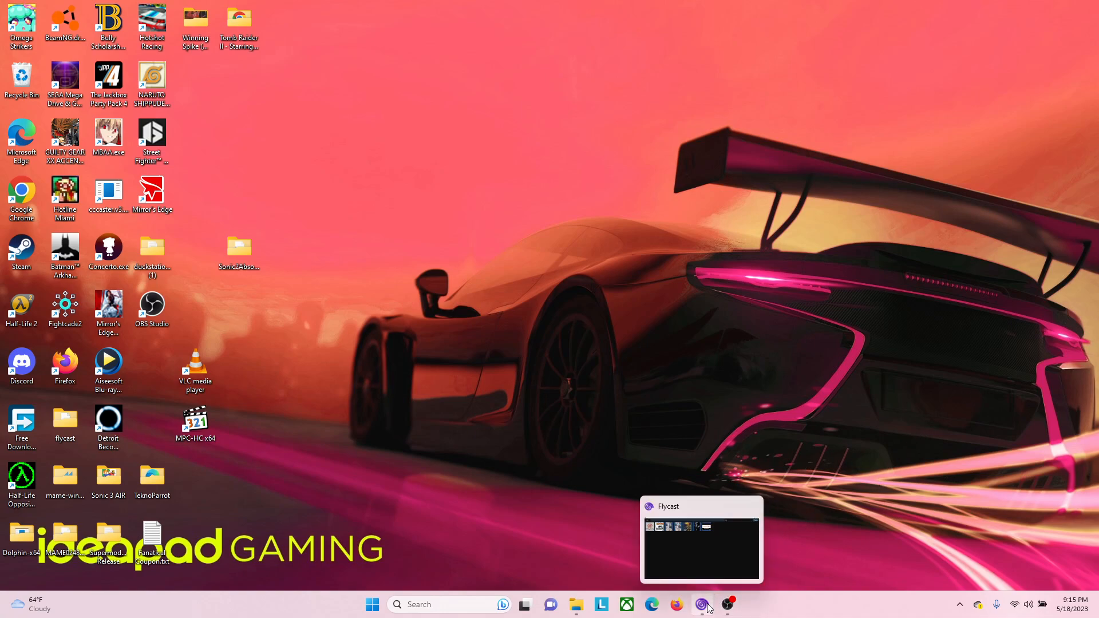
Step: Set Dreamcast Device A to Light Gun in Flycast's control settings
{"action": "left_click", "coordinate": [701, 605]}
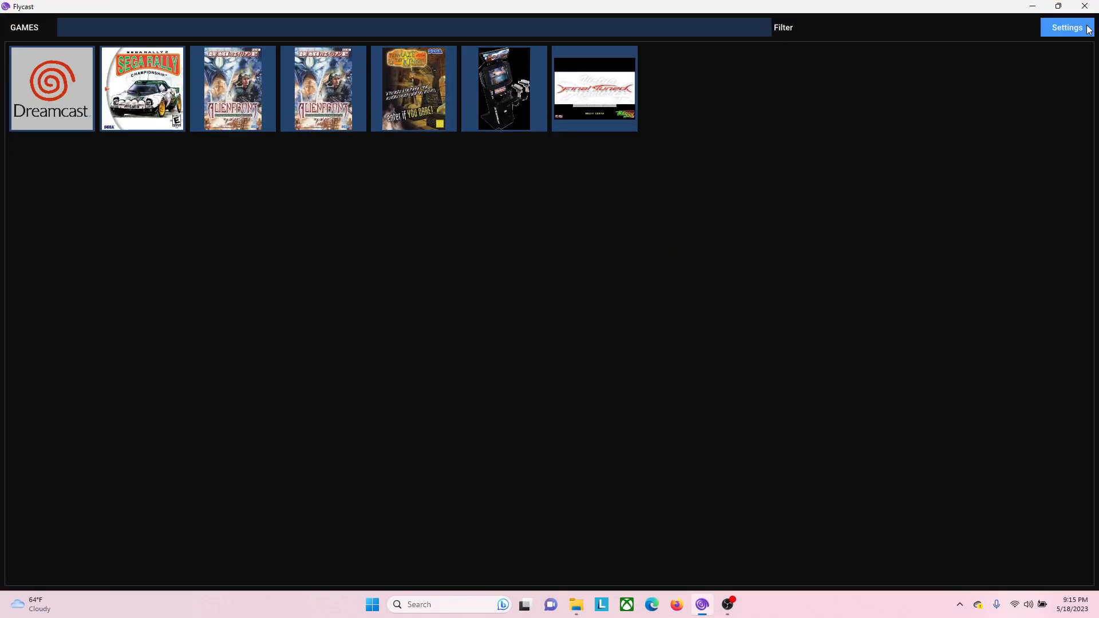
{"action": "left_click", "coordinate": [1066, 27]}
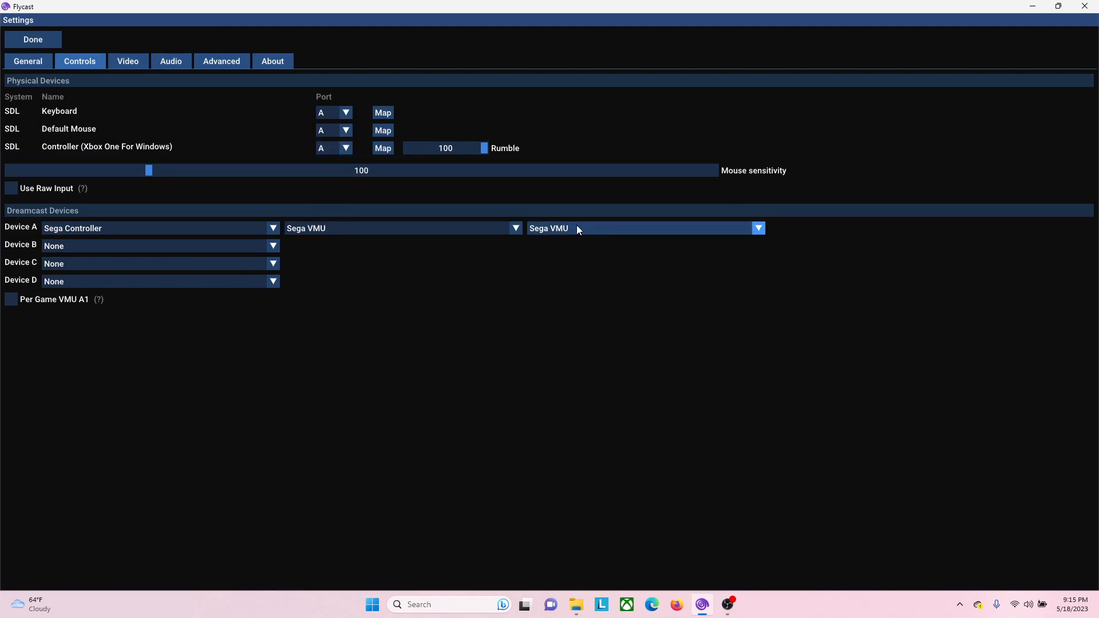
{"action": "left_click", "coordinate": [272, 228]}
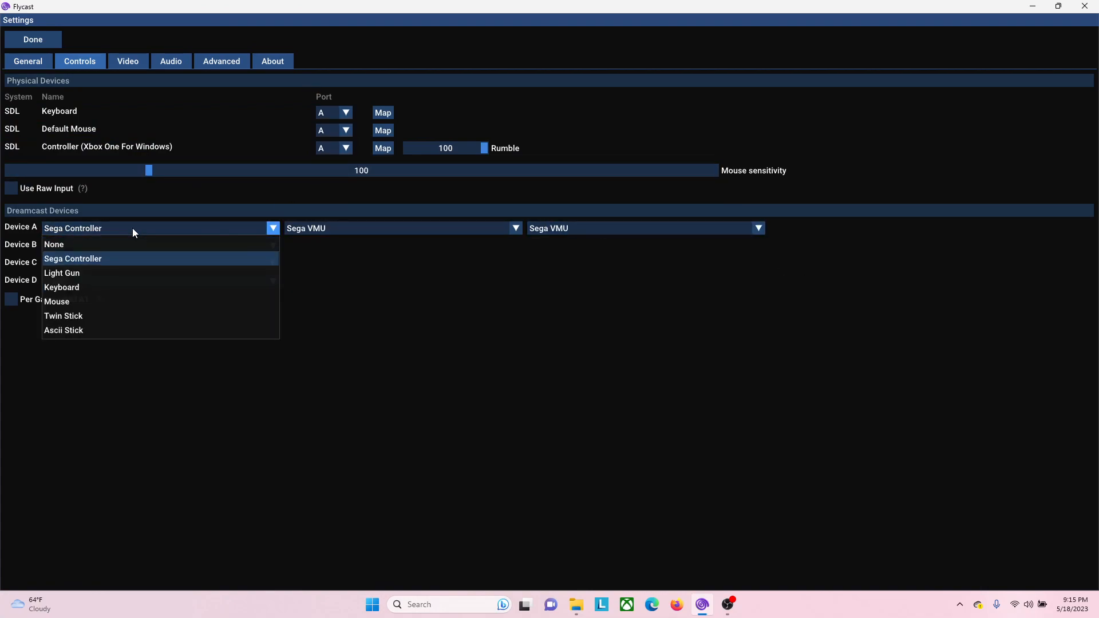
{"action": "mouse_move", "coordinate": [66, 272]}
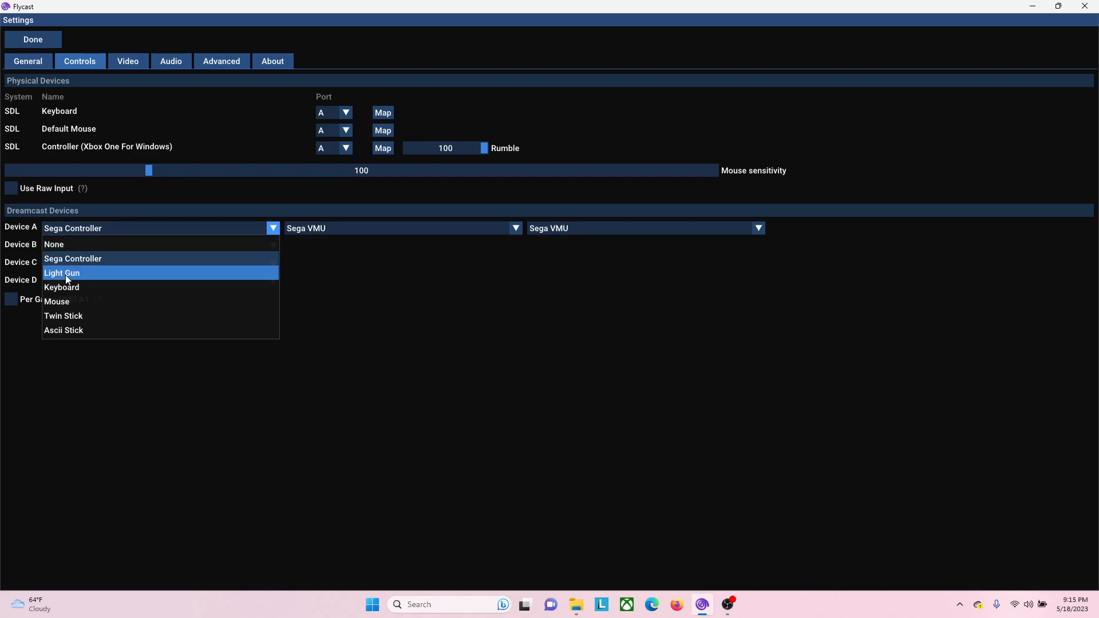
{"action": "left_click", "coordinate": [62, 273]}
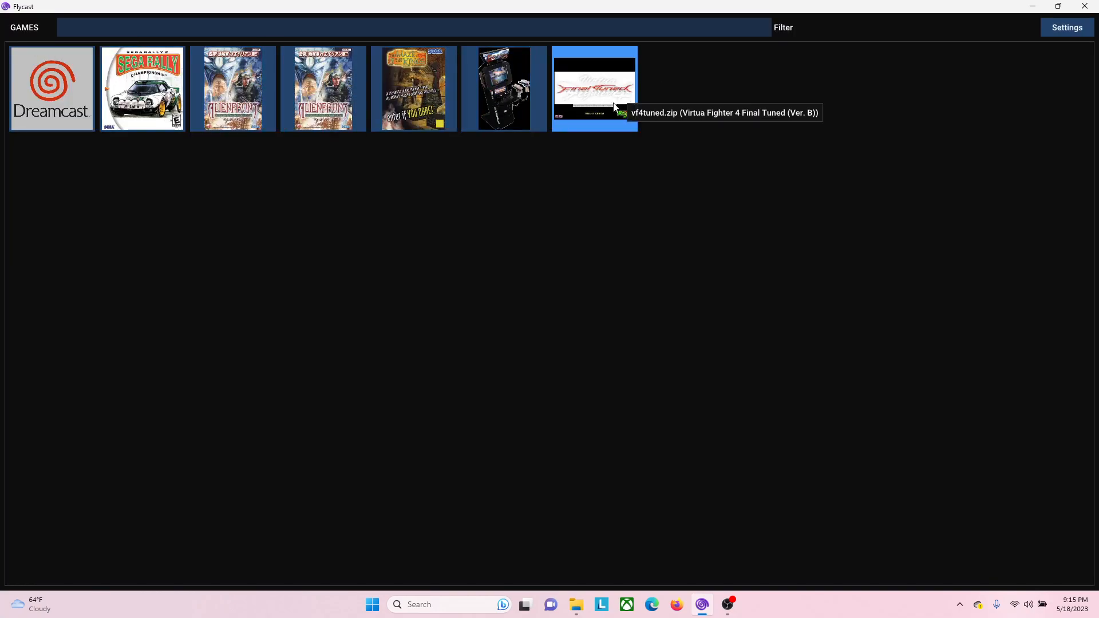
Step: Launch Sports Shooting USA from the games library
{"action": "double_click", "coordinate": [594, 88]}
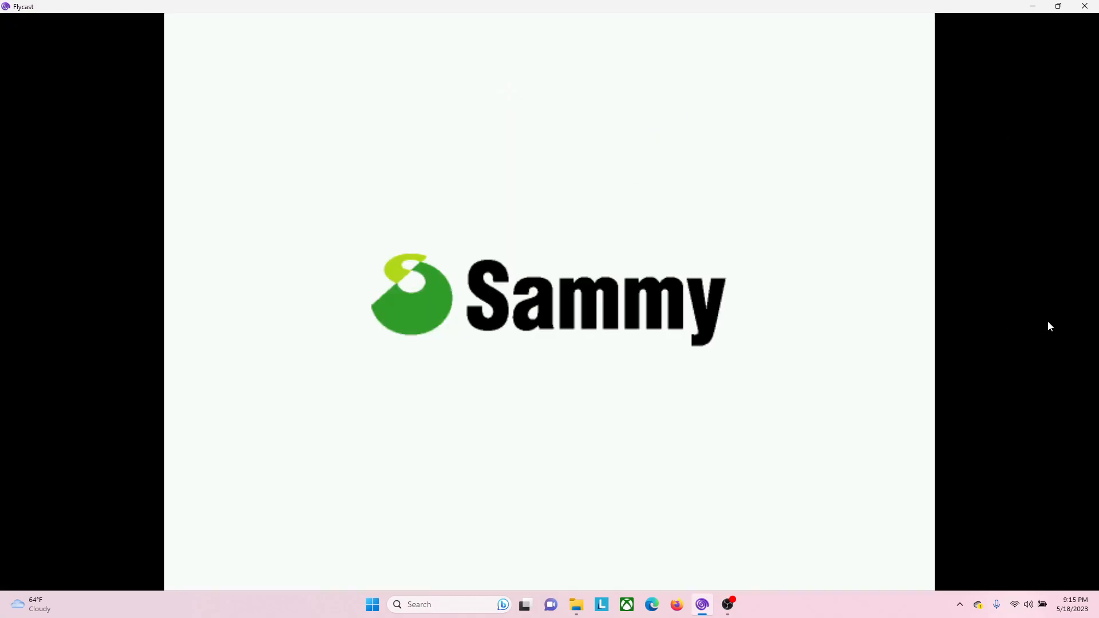
{"action": "mouse_move", "coordinate": [555, 589]}
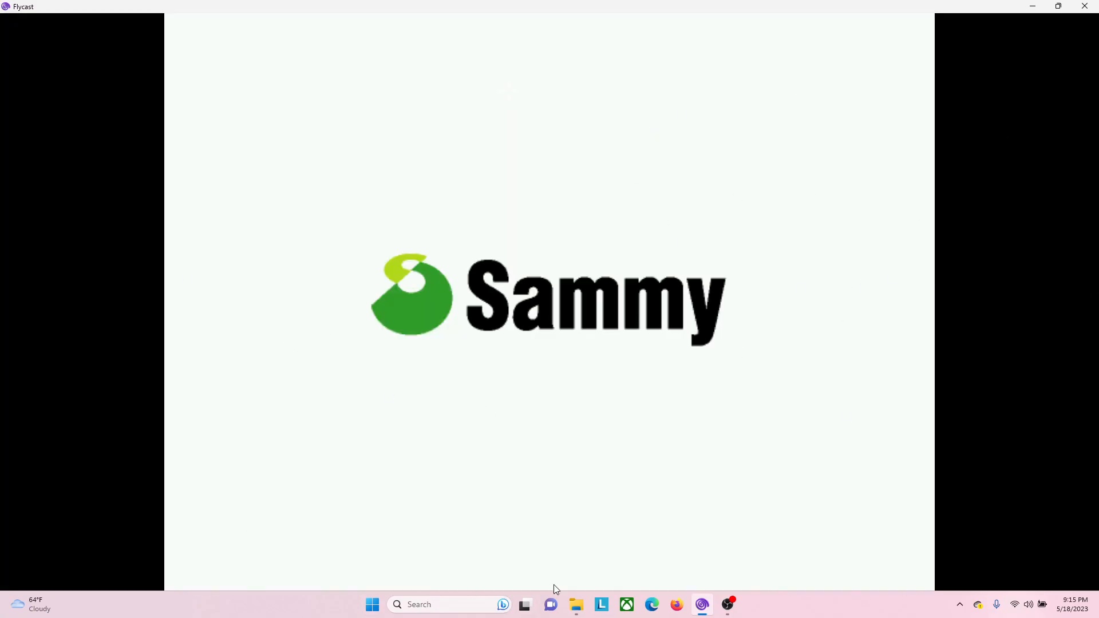
{"action": "mouse_move", "coordinate": [412, 395]}
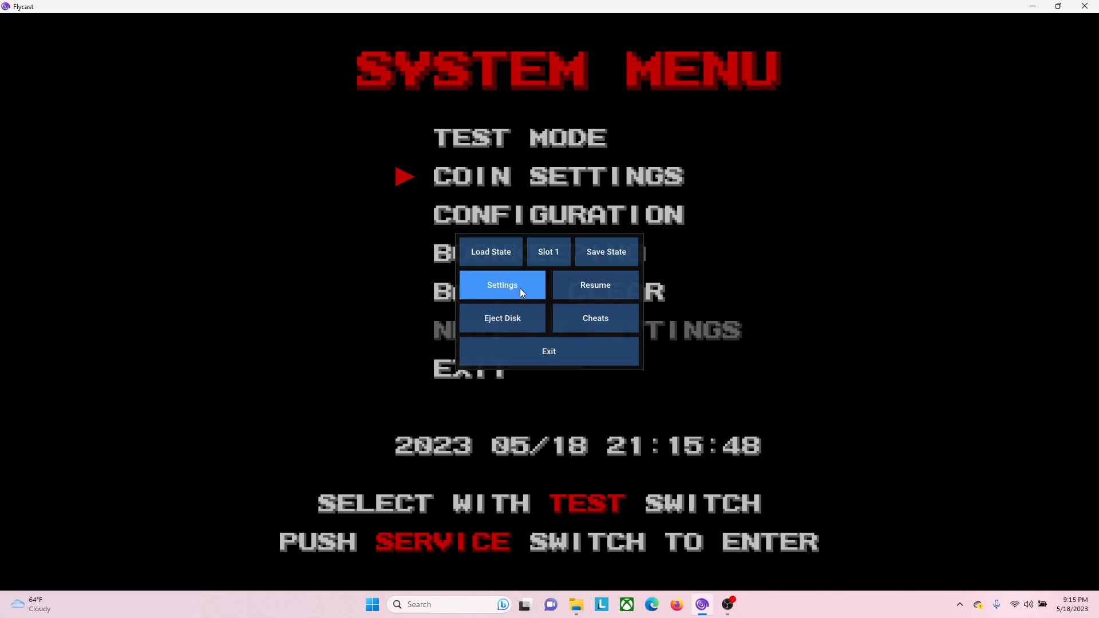
{"action": "left_click", "coordinate": [502, 284]}
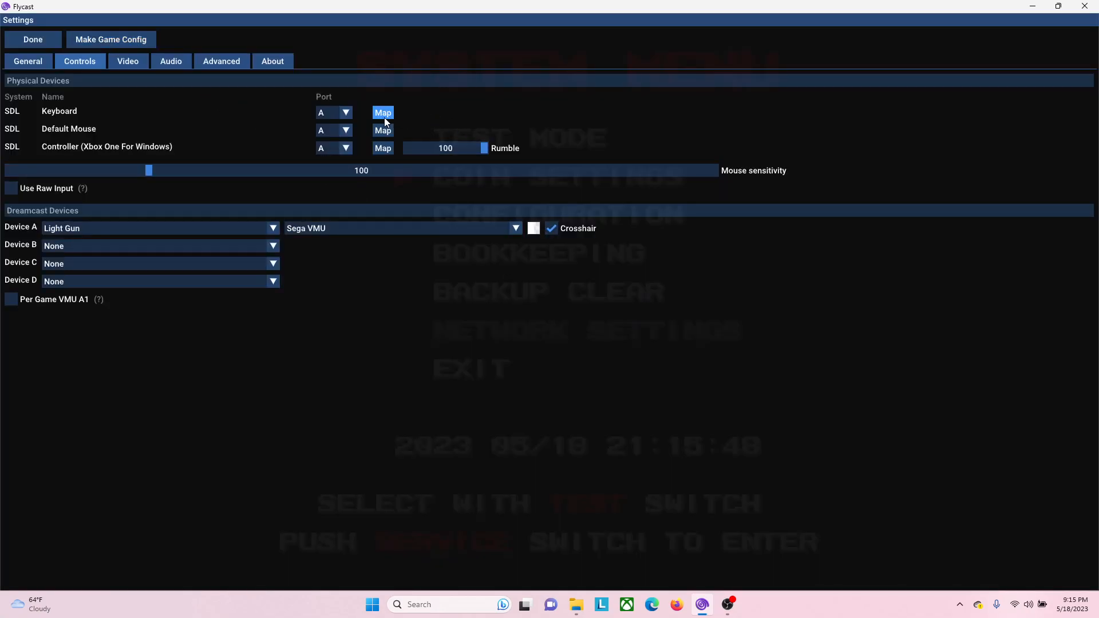
{"action": "left_click", "coordinate": [383, 112]}
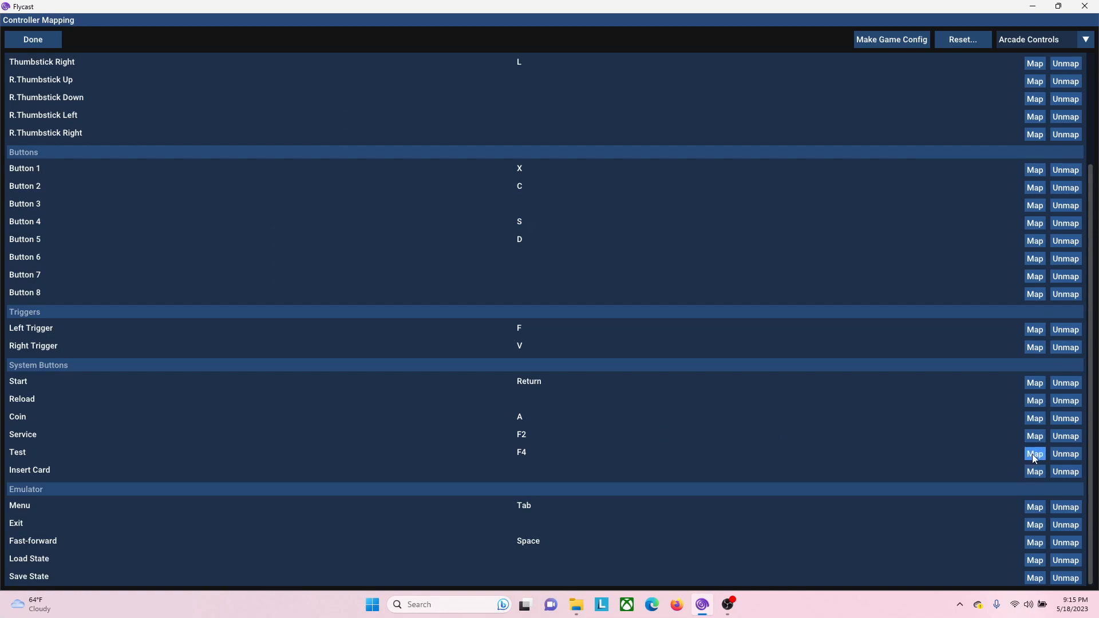
{"action": "mouse_move", "coordinate": [1024, 593]}
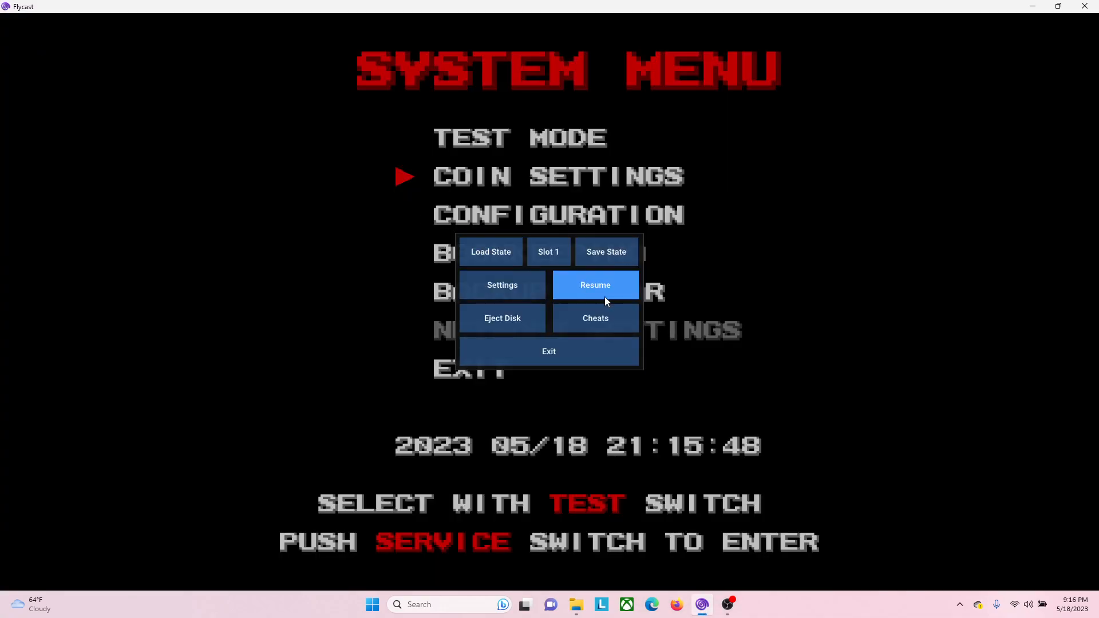
Step: Resume the game from the Flycast pause menu
{"action": "left_click", "coordinate": [594, 284]}
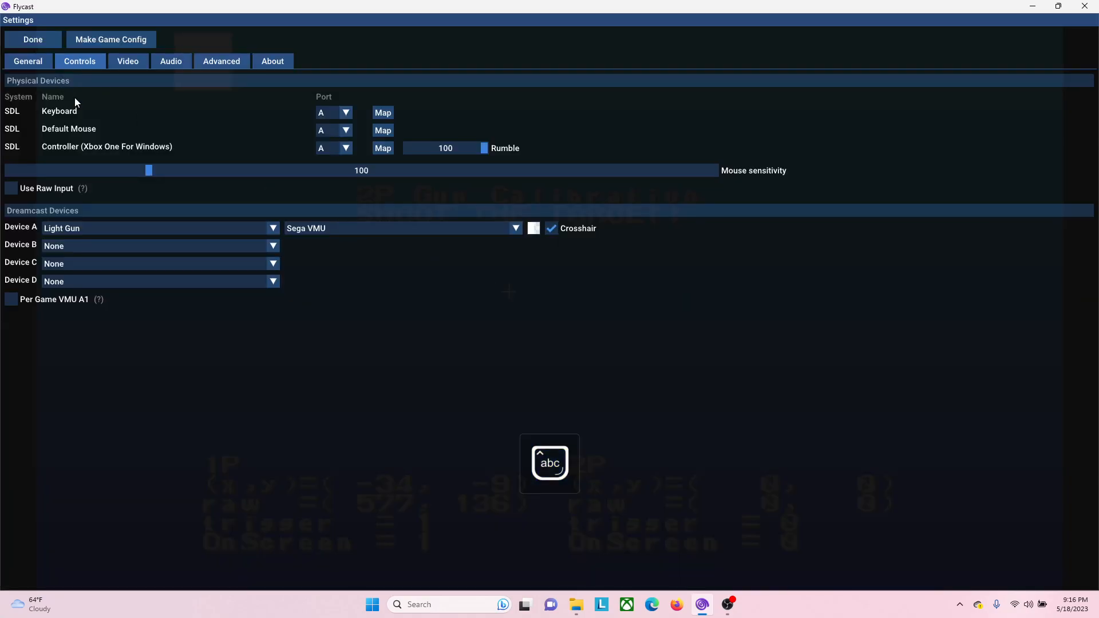
{"action": "mouse_move", "coordinate": [383, 130]}
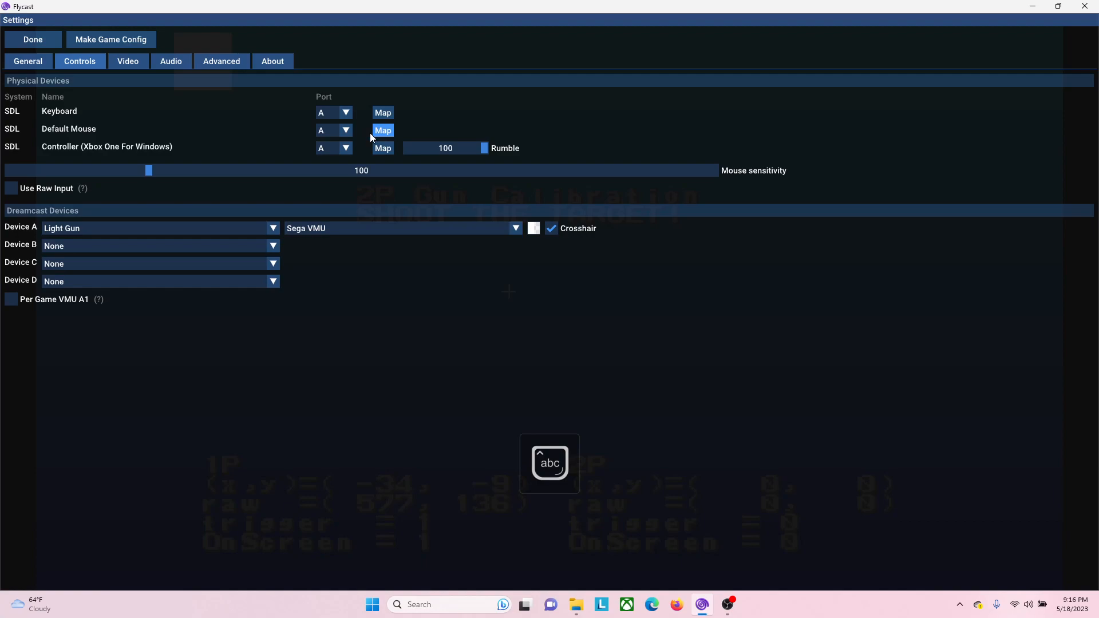
Step: Change Default Mouse Port from A to B, then exit settings to the pause menu
{"action": "left_click", "coordinate": [334, 130]}
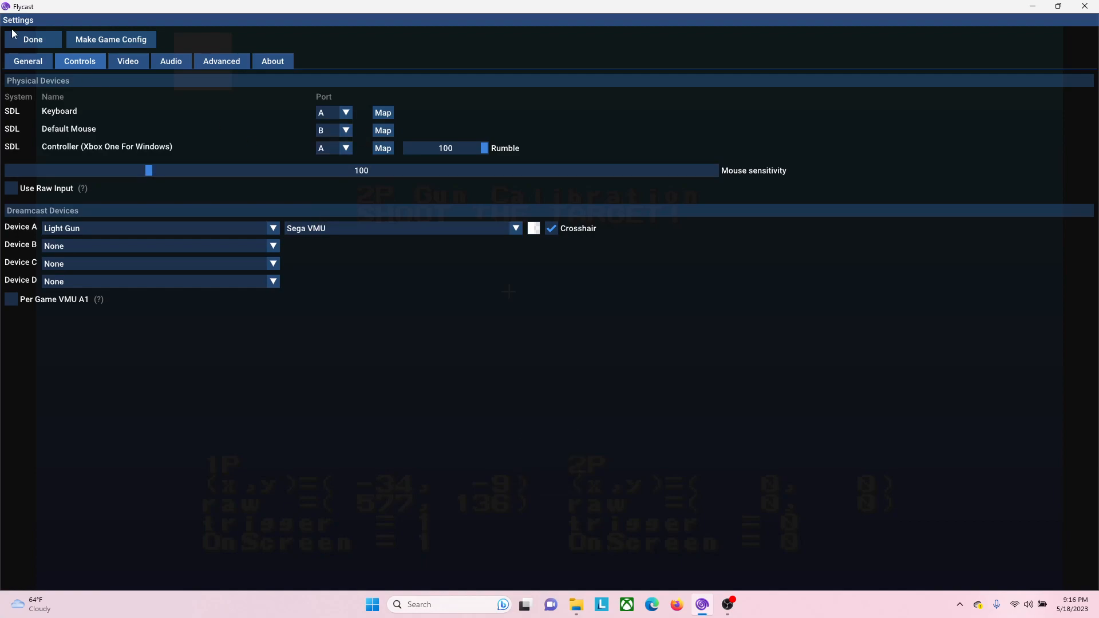
{"action": "left_click", "coordinate": [32, 38]}
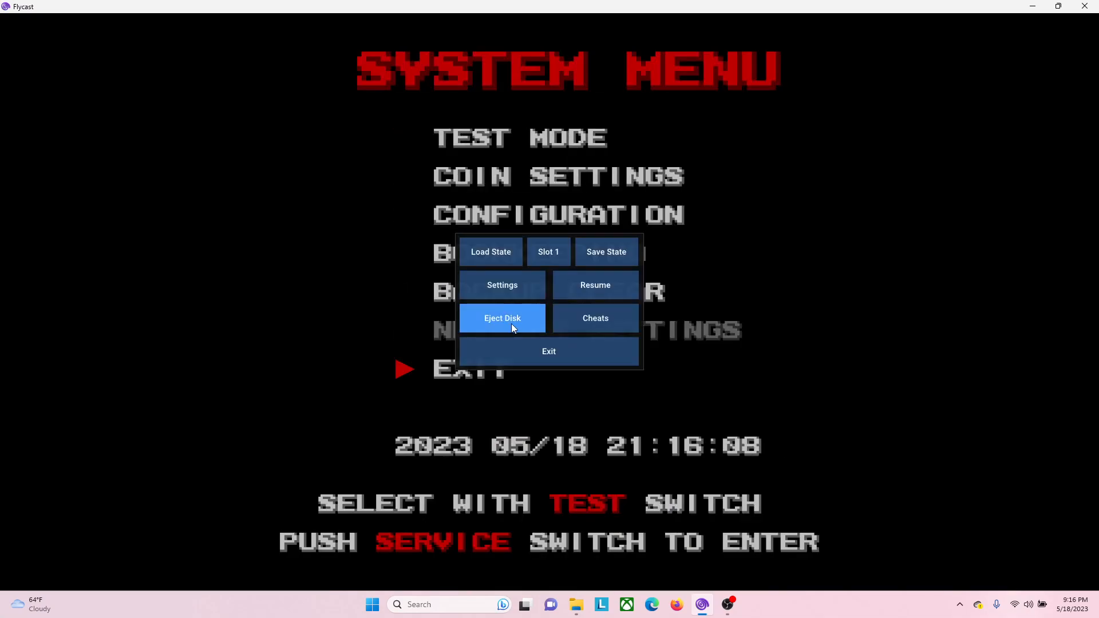
{"action": "left_click", "coordinate": [502, 284]}
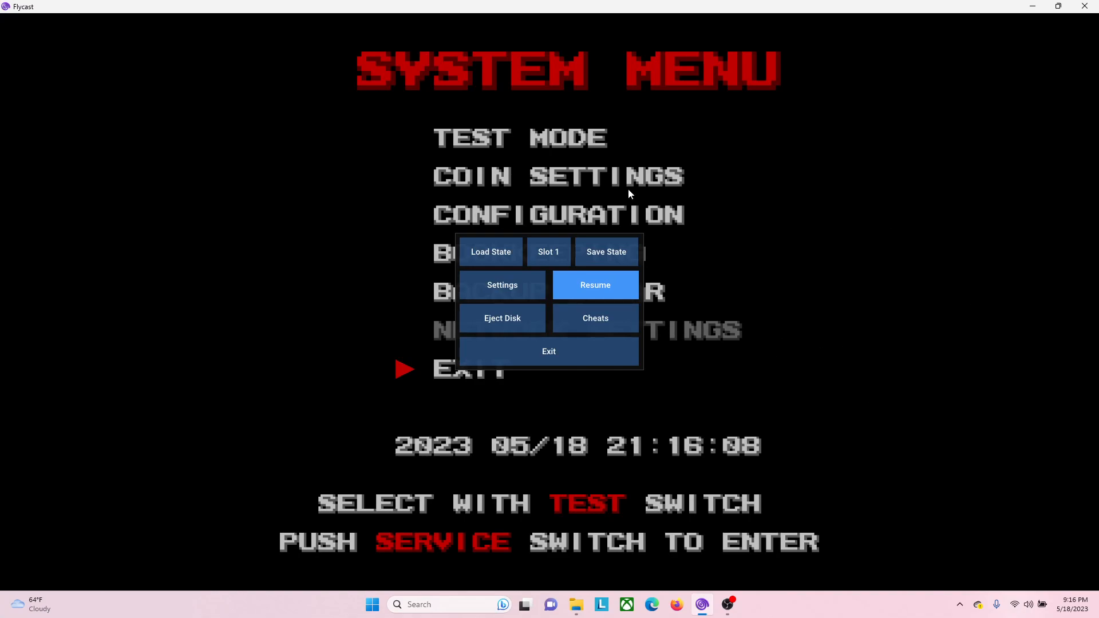
{"action": "mouse_move", "coordinate": [537, 203]}
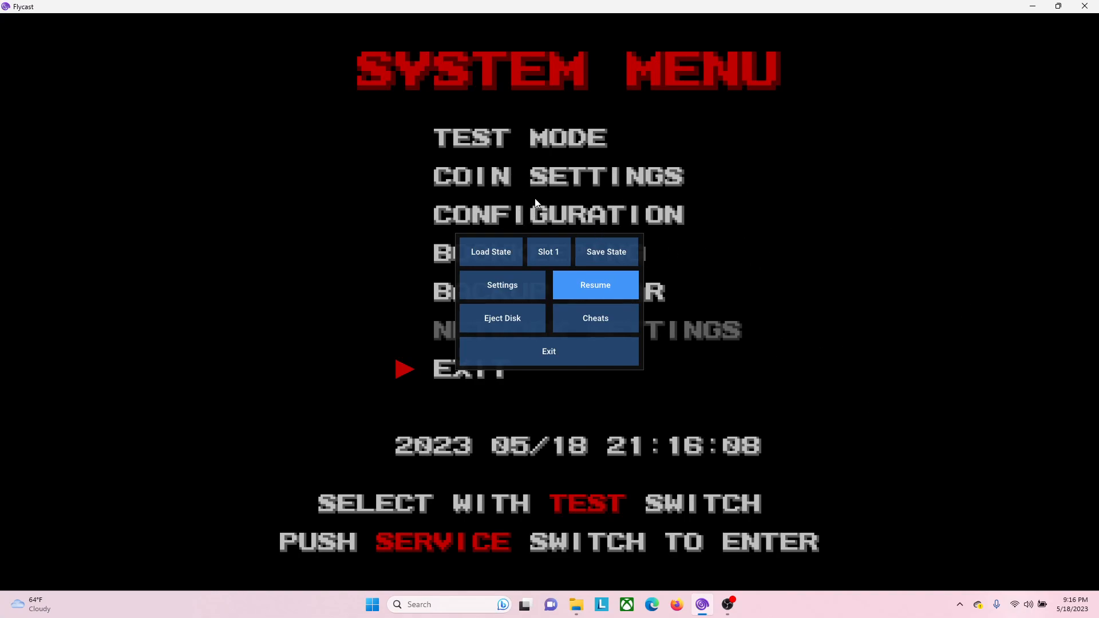
Step: Resume gameplay to begin the shooting gallery round
{"action": "left_click", "coordinate": [594, 284]}
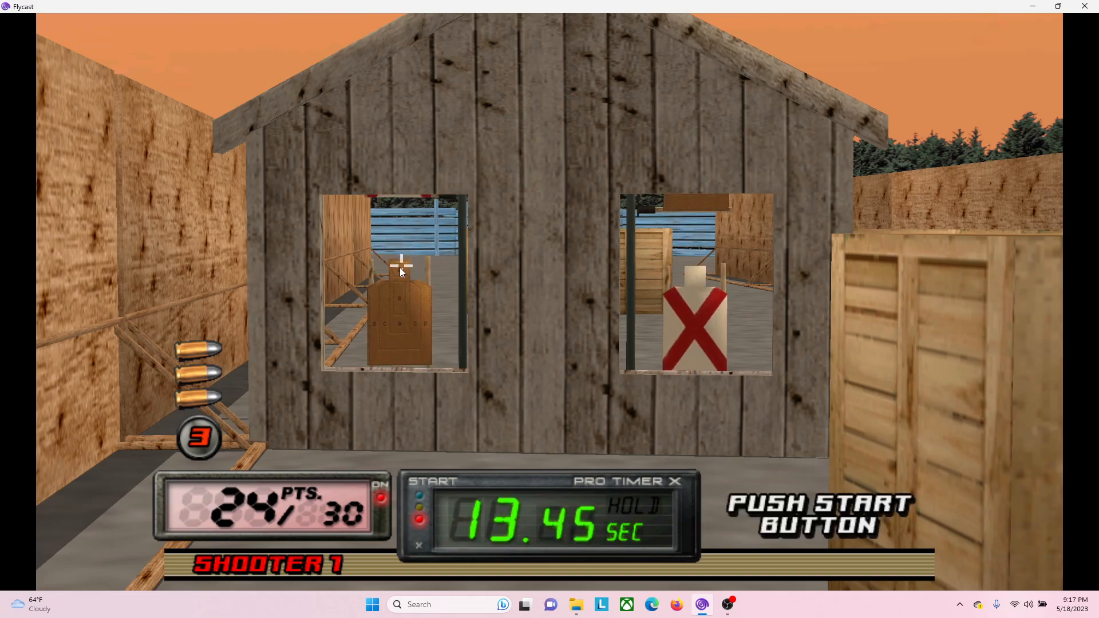
Step: Shoot the brown targets in the left window and through and behind the doorway
{"action": "left_click", "coordinate": [664, 232]}
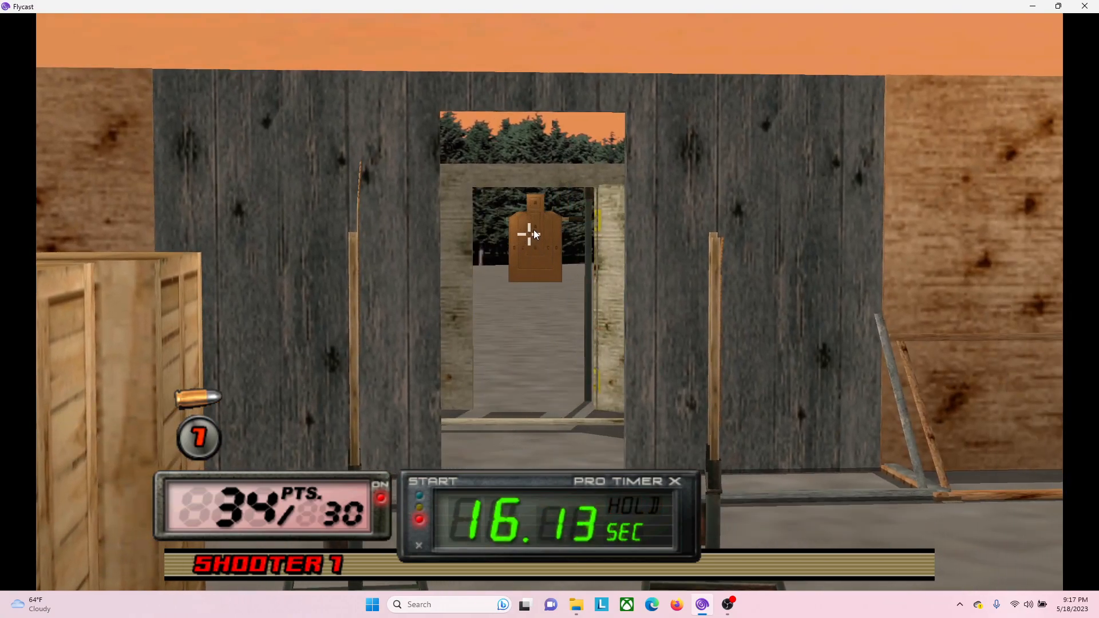
{"action": "left_click", "coordinate": [533, 235]}
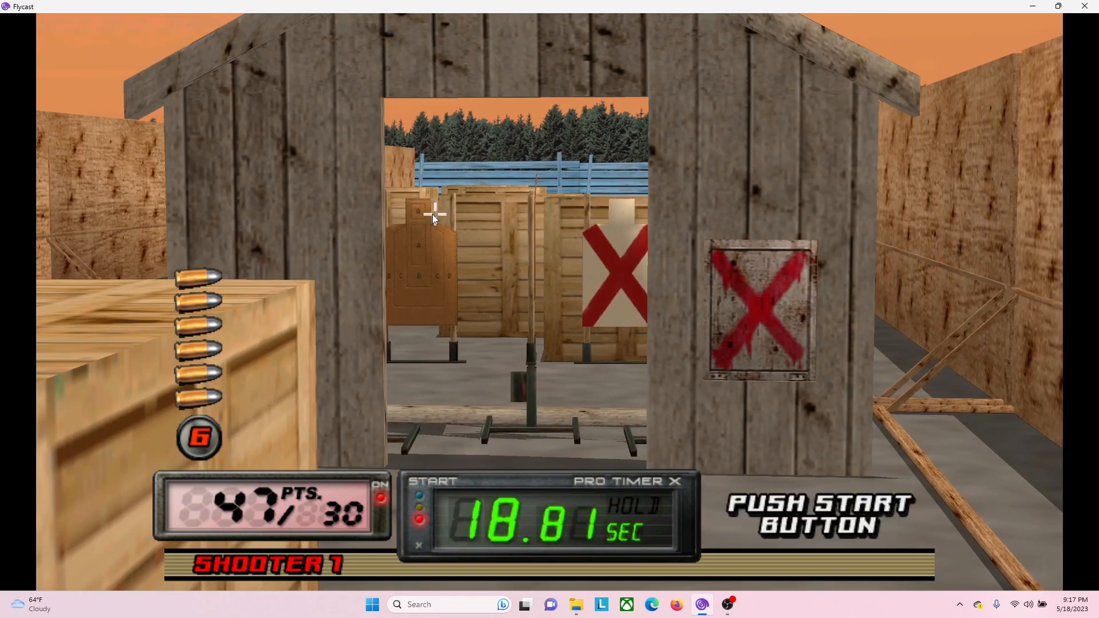
{"action": "left_click", "coordinate": [589, 207]}
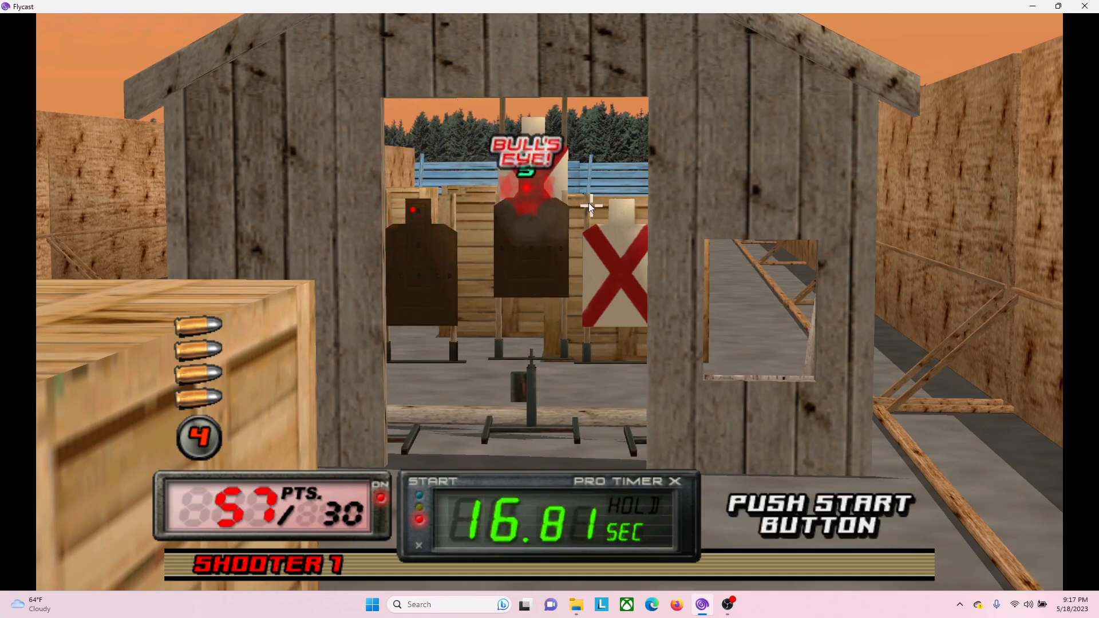
{"action": "left_click", "coordinate": [755, 265]}
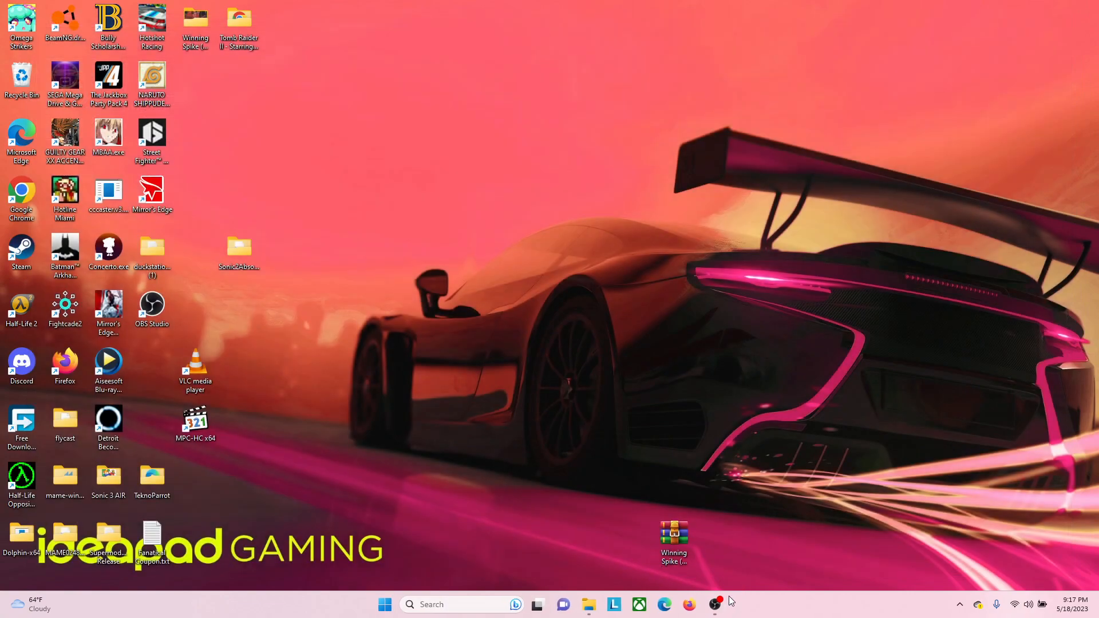
{"action": "mouse_move", "coordinate": [715, 604]}
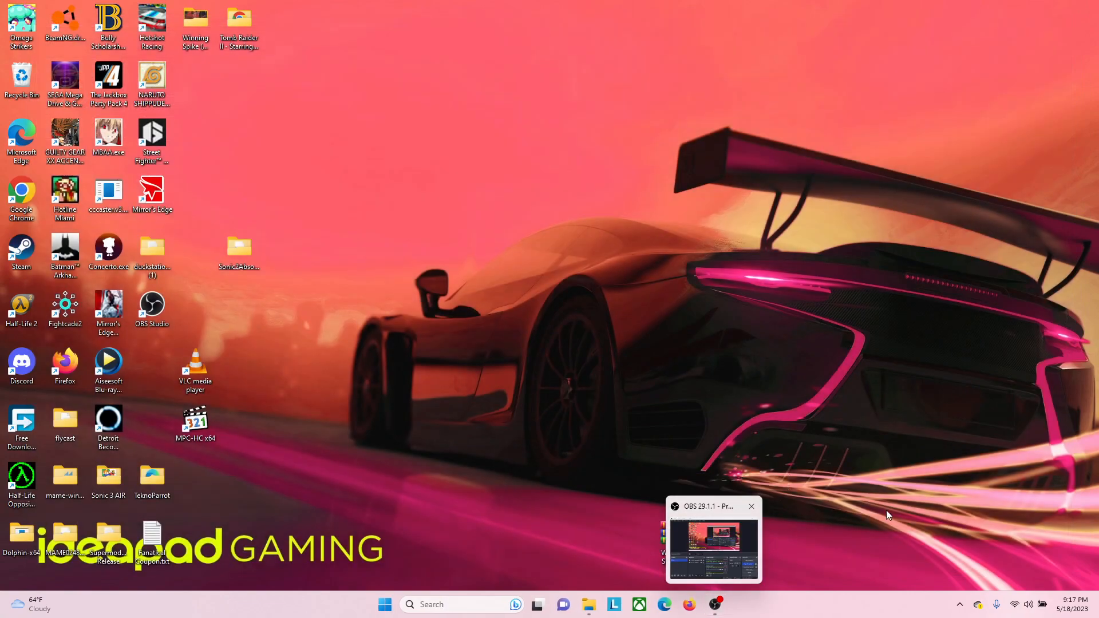